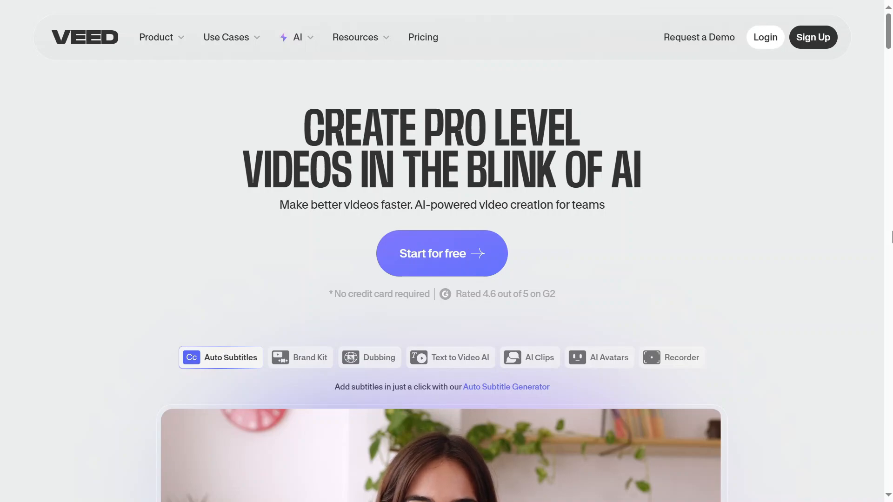
mouse_move(442, 94)
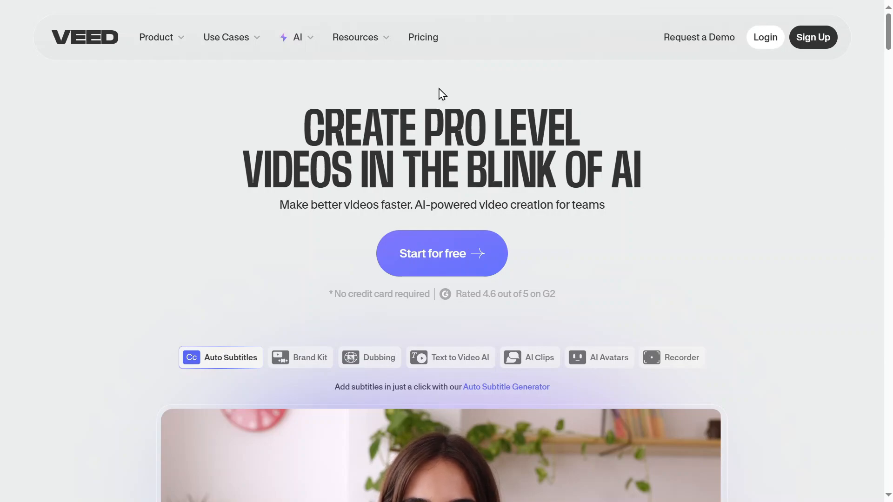
mouse_move(448, 81)
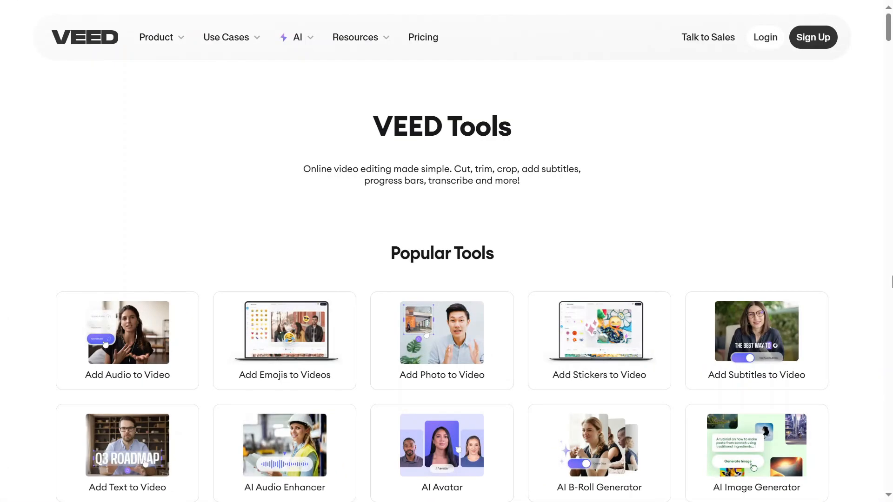
- Scroll down through the Popular Tools grid to browse the tool listings
scroll(down, 3)
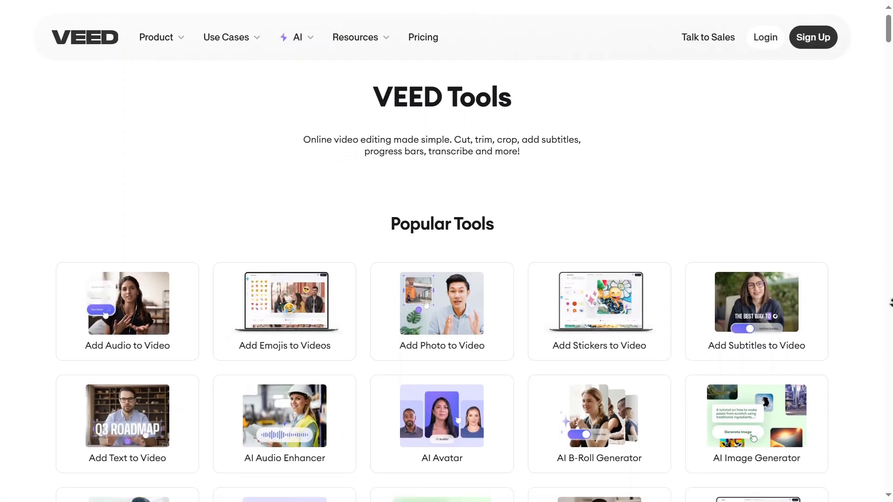
scroll(down, 3)
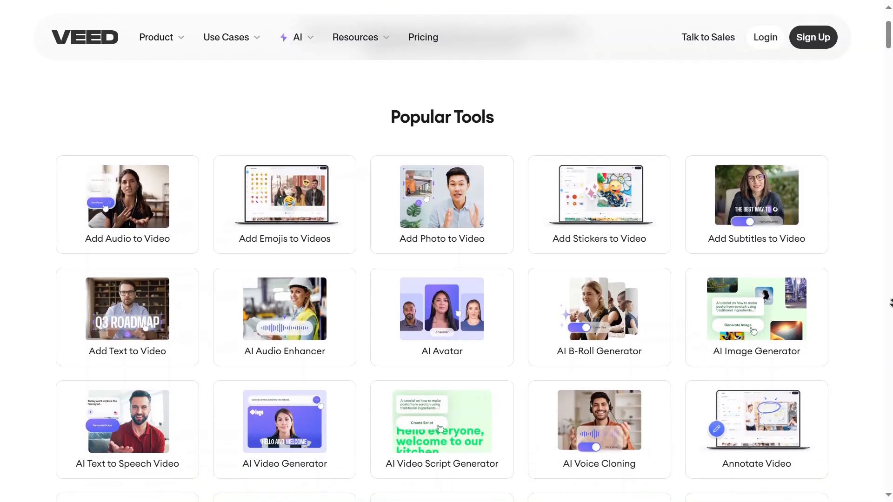
scroll(down, 3)
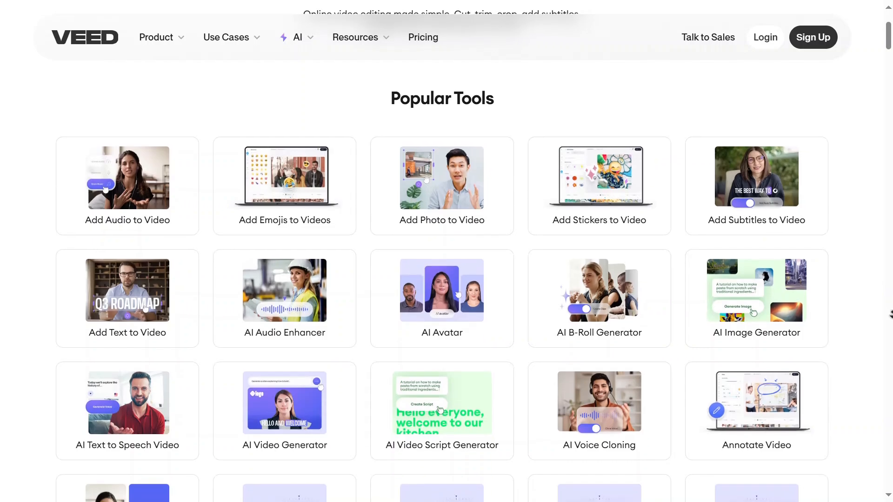
scroll(down, 3)
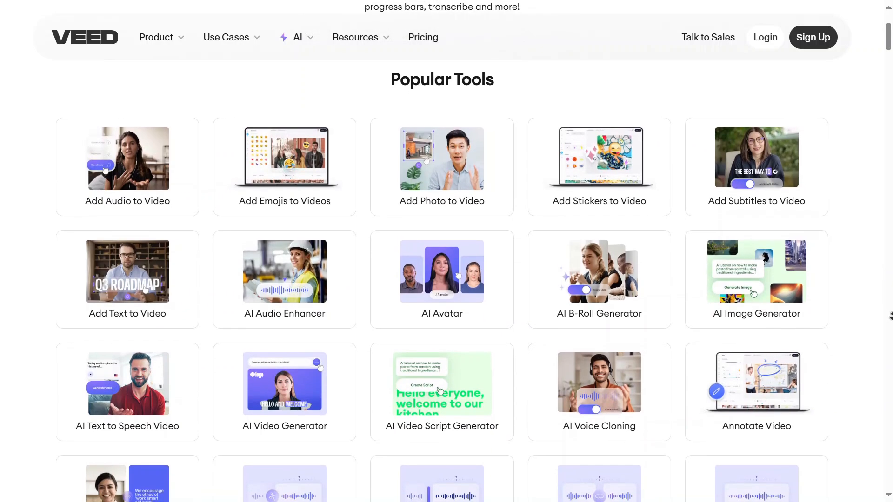
scroll(down, 3)
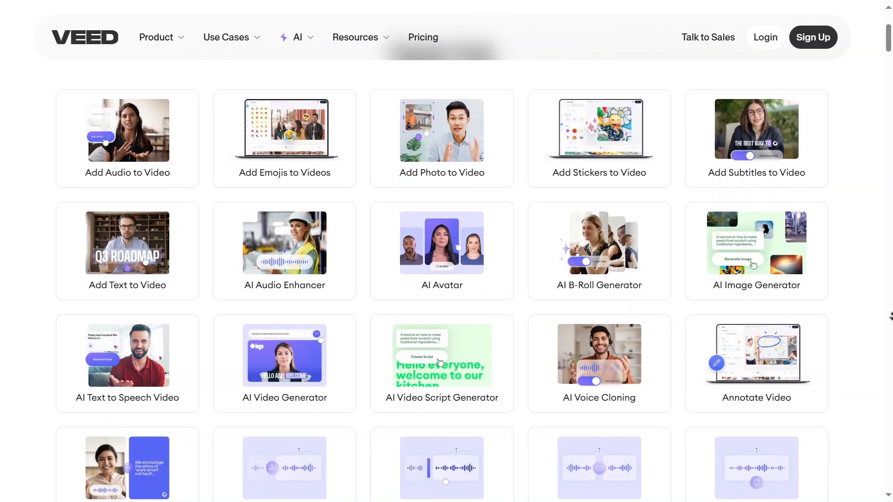
scroll(down, 3)
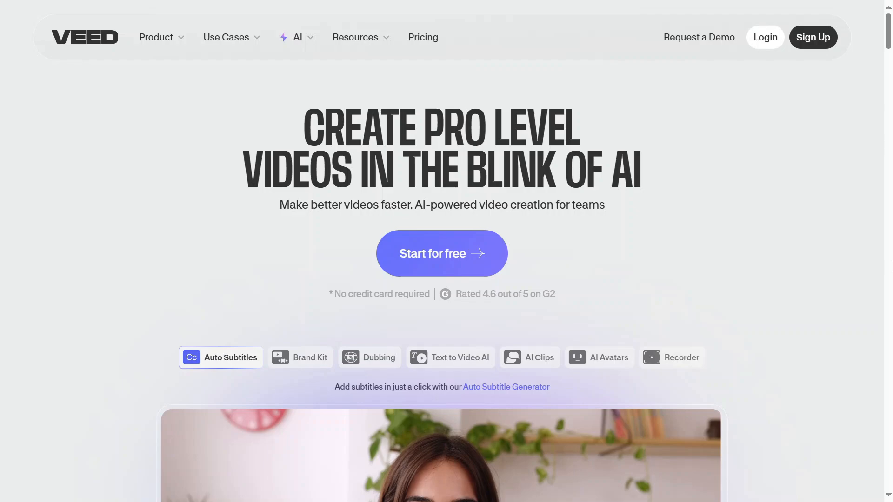
mouse_move(443, 268)
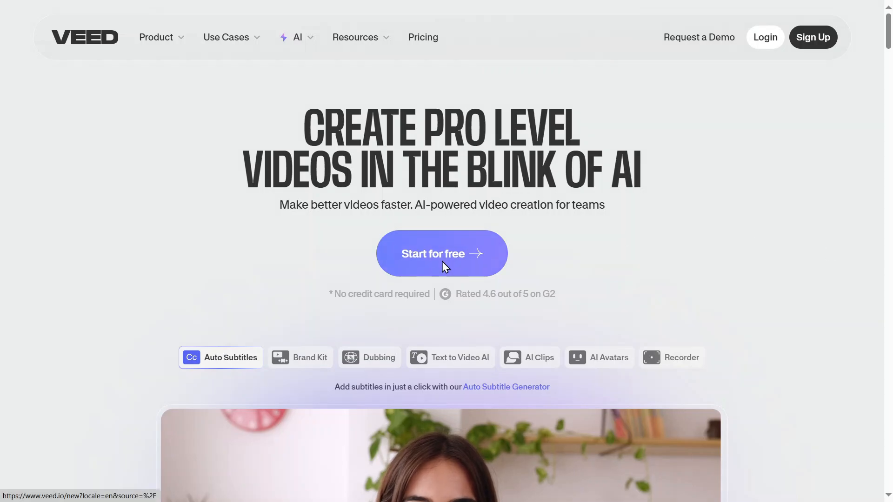
- Start a free account and choose Google as the sign-up method
click(441, 253)
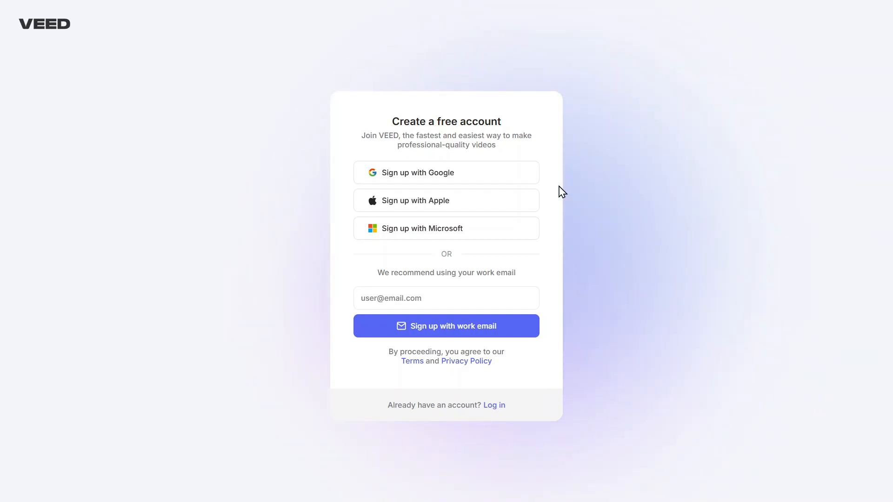
mouse_move(517, 173)
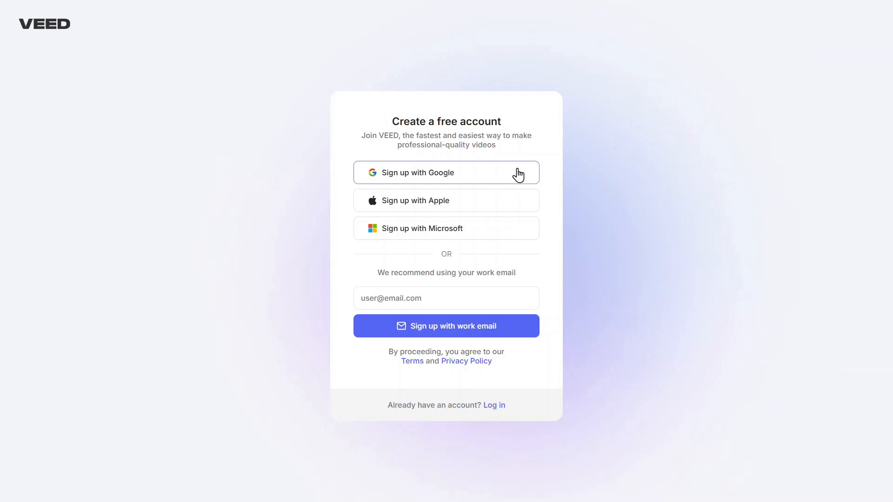
click(445, 173)
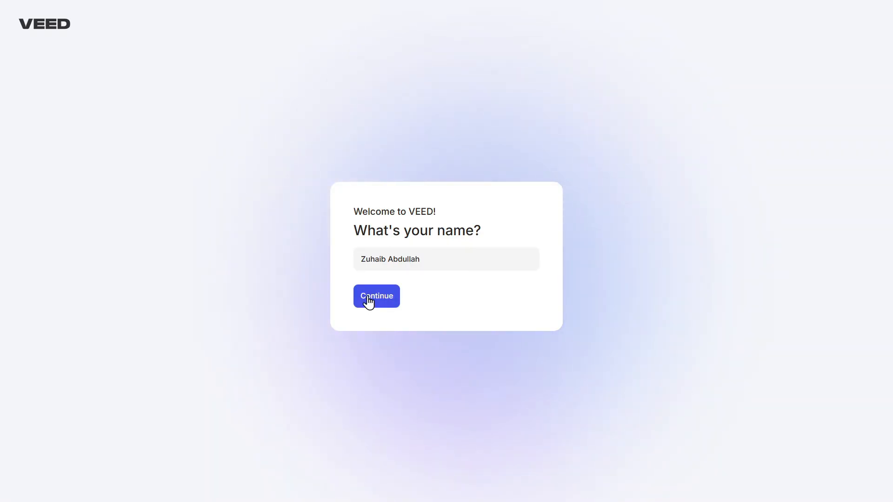
- Confirm the entered profile name and accept the suggested workspace name
click(375, 296)
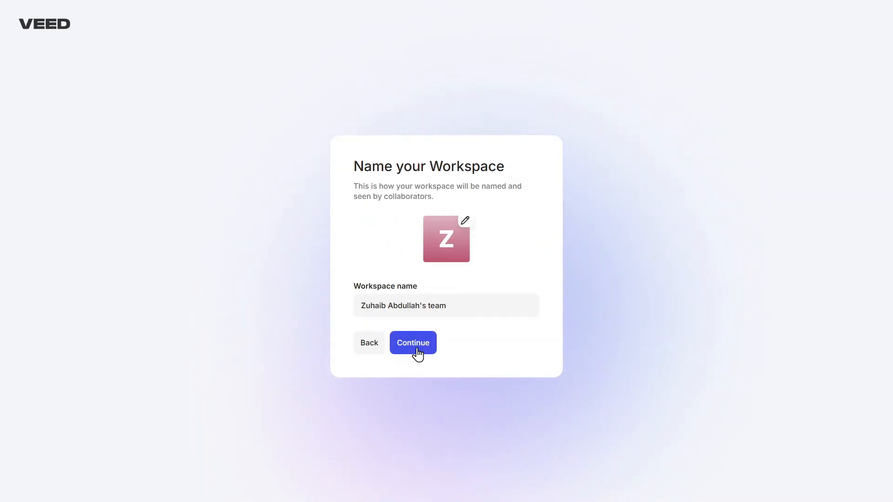
click(413, 343)
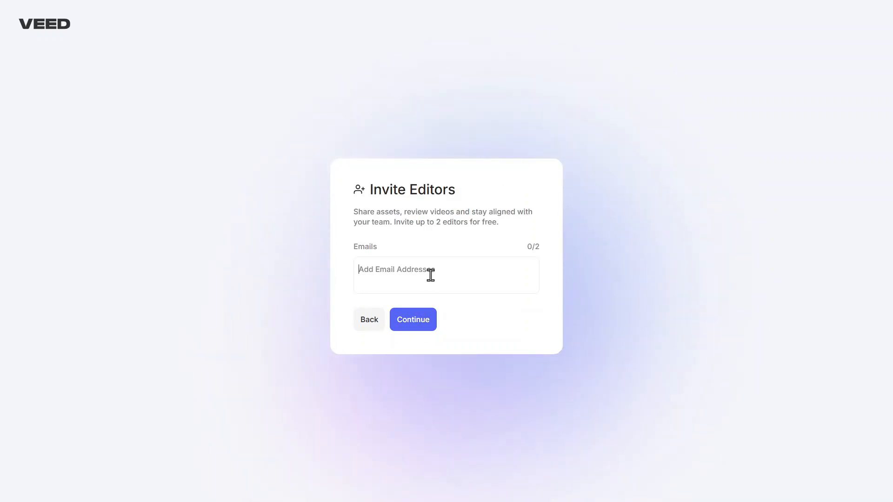
mouse_move(454, 272)
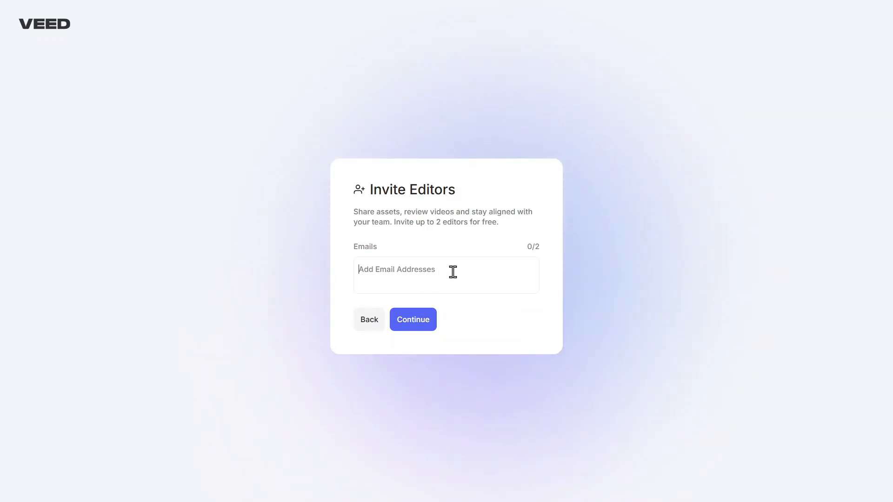
mouse_move(385, 312)
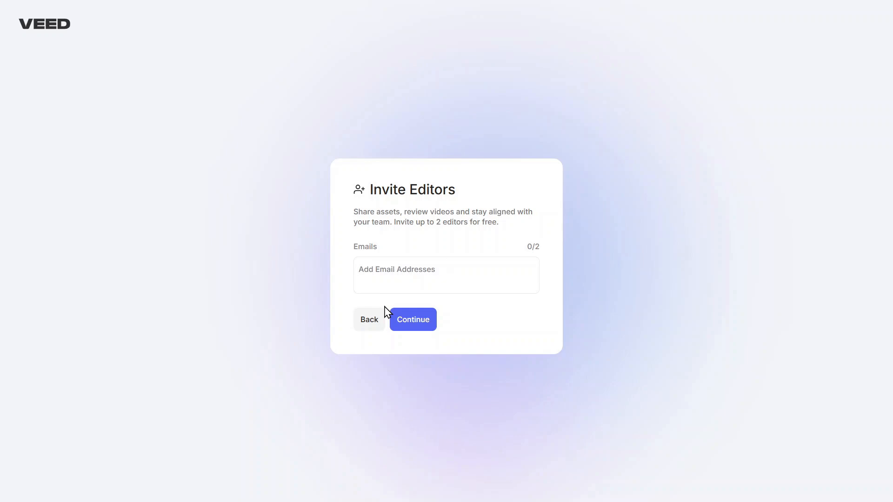
mouse_move(424, 333)
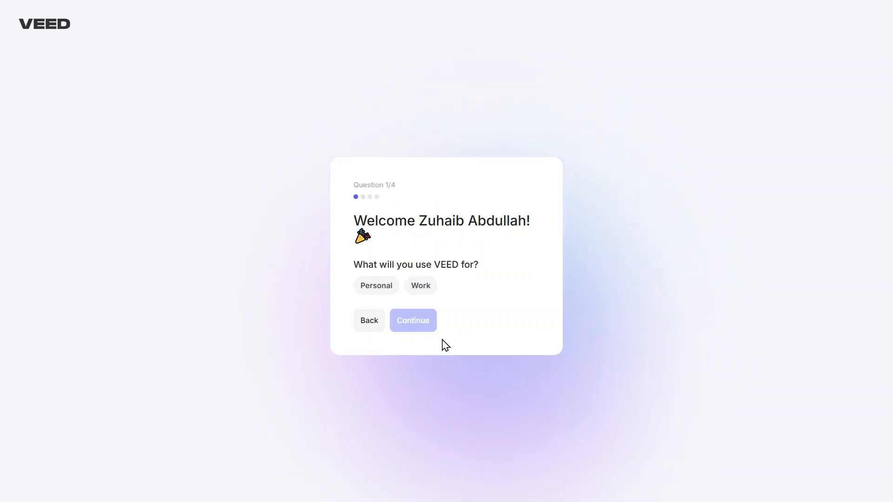
mouse_move(402, 299)
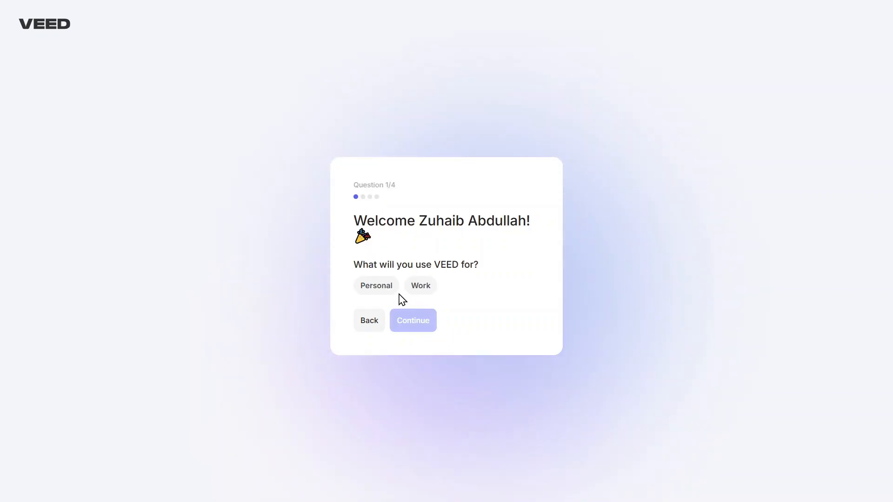
- Answer the survey with Personal use and purpose Other, then decline marketing emails
click(376, 286)
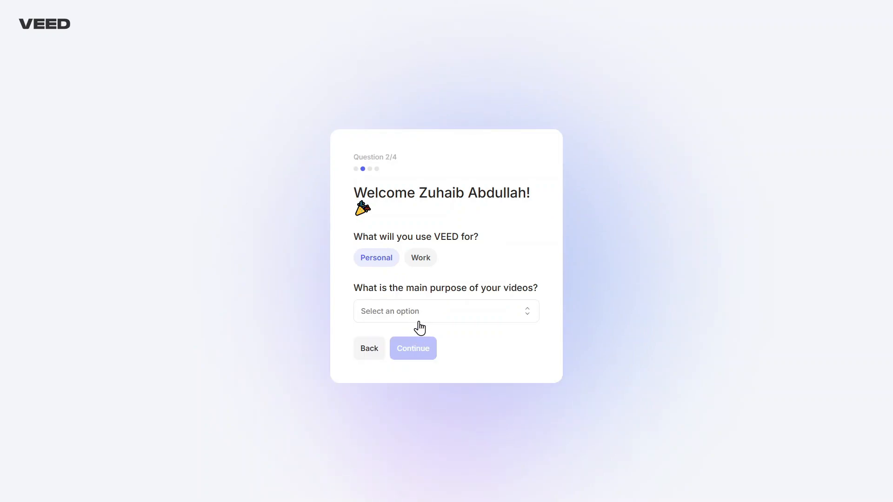
mouse_move(423, 318)
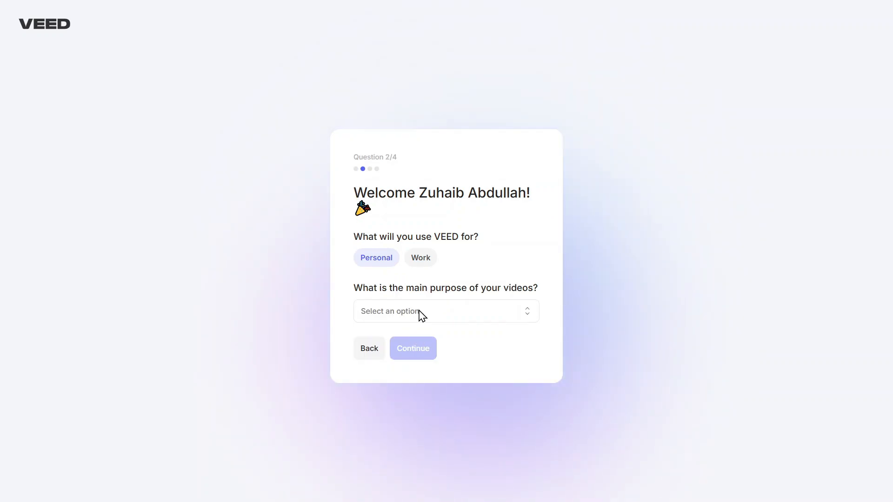
click(445, 311)
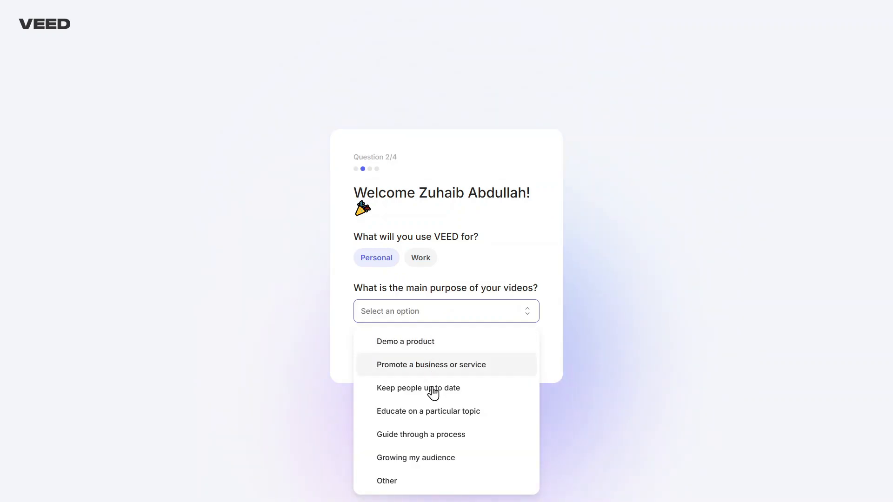
click(387, 481)
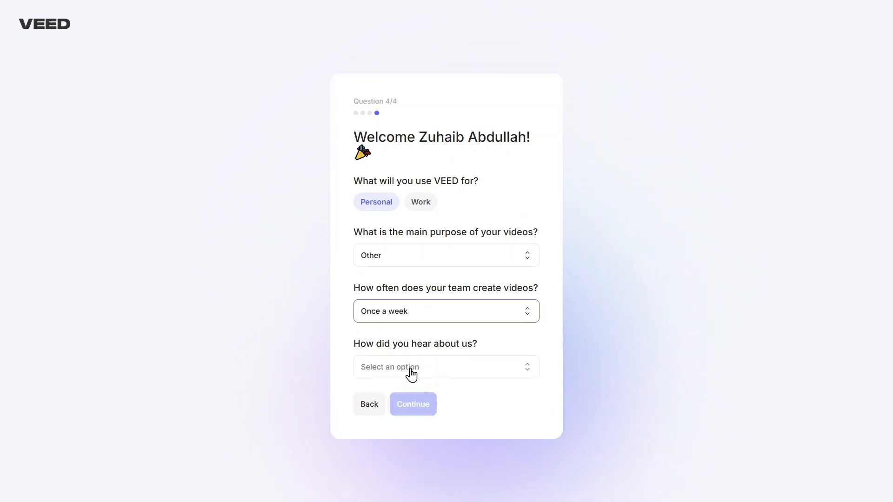
click(445, 367)
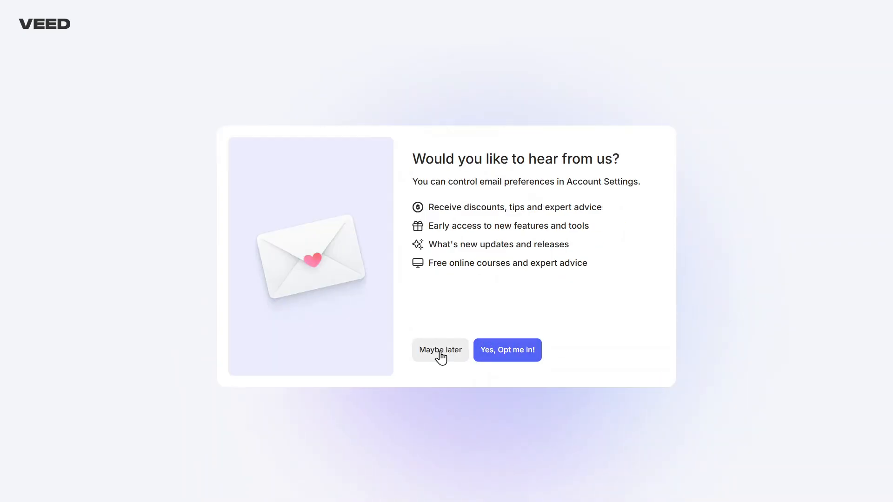
click(440, 350)
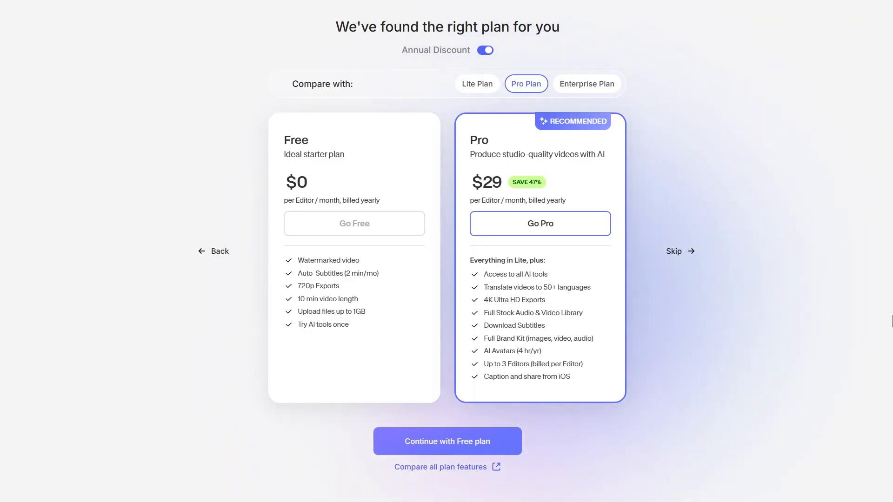
mouse_move(672, 277)
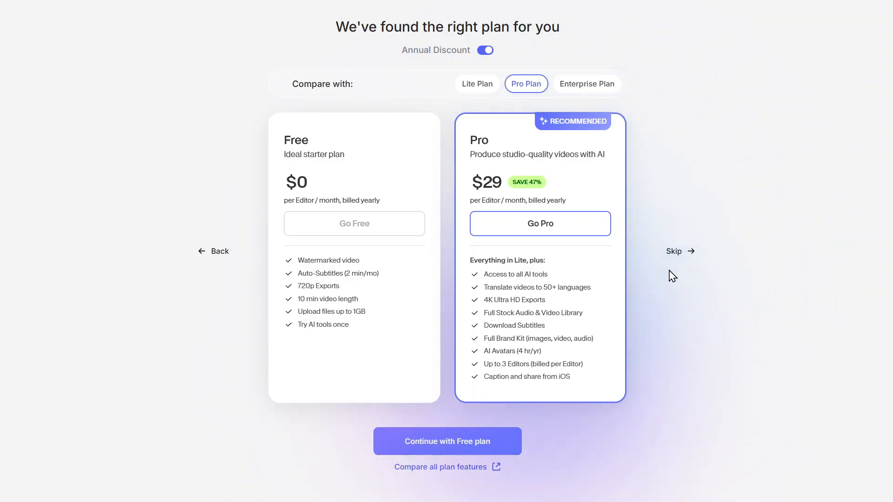
- Skip the paid plans and continue with the Free plan
scroll(down, 3)
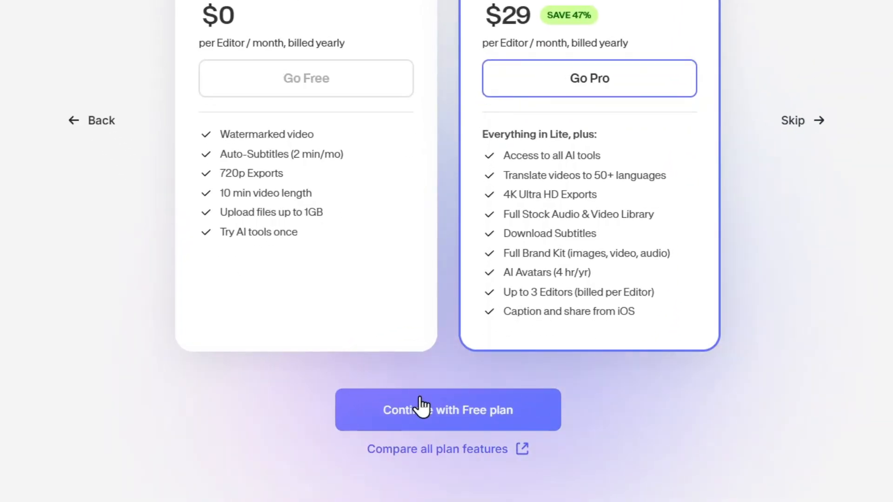
click(448, 410)
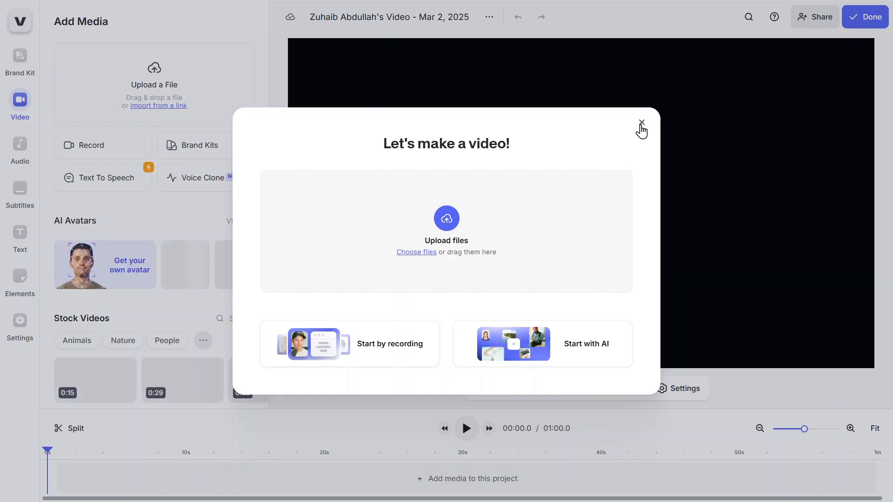
- Dismiss the 'Let's make a video!' dialog and return to the Home dashboard
click(641, 124)
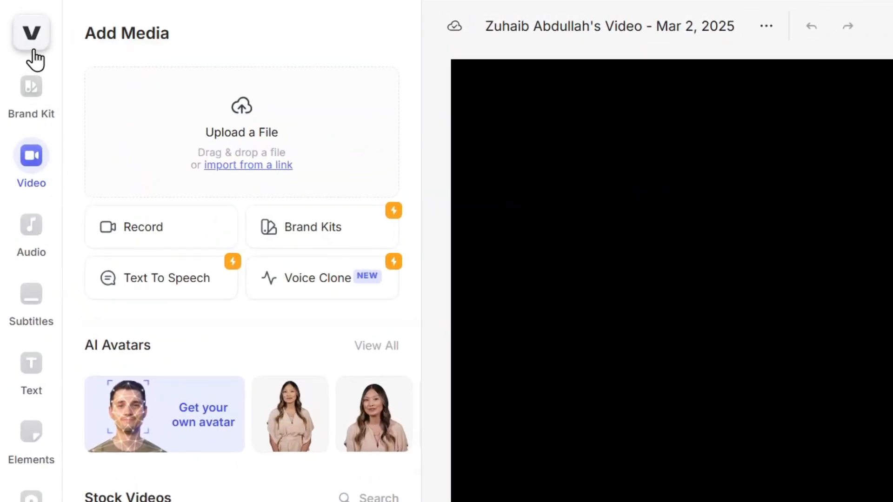
click(31, 32)
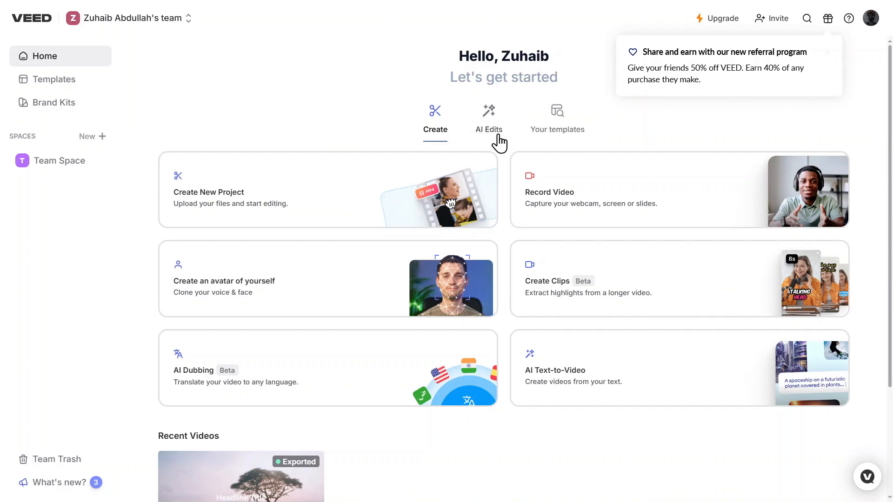
click(489, 118)
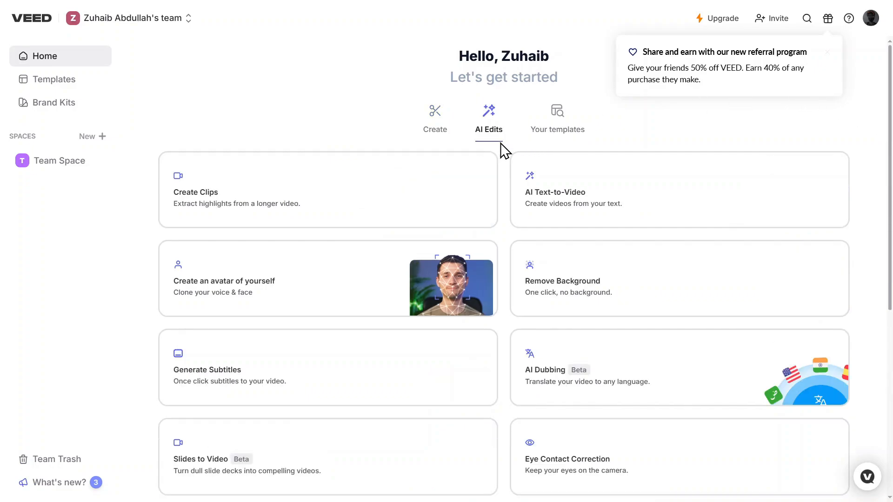
click(559, 120)
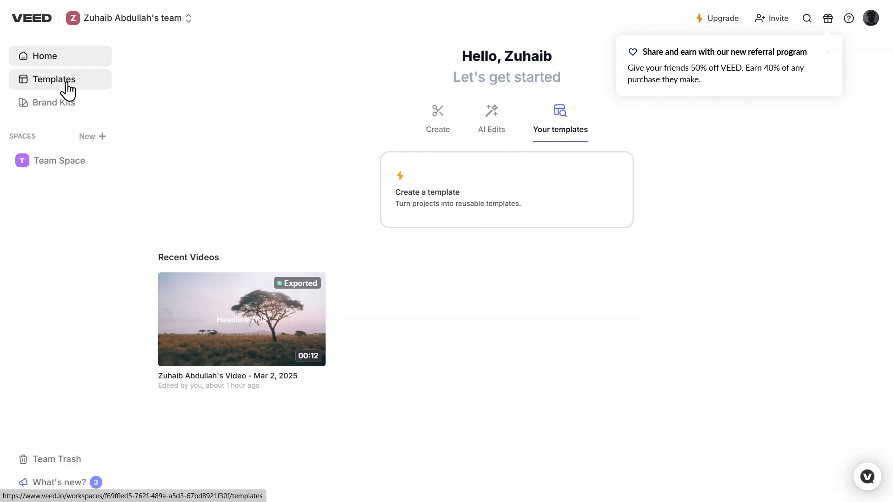
click(55, 78)
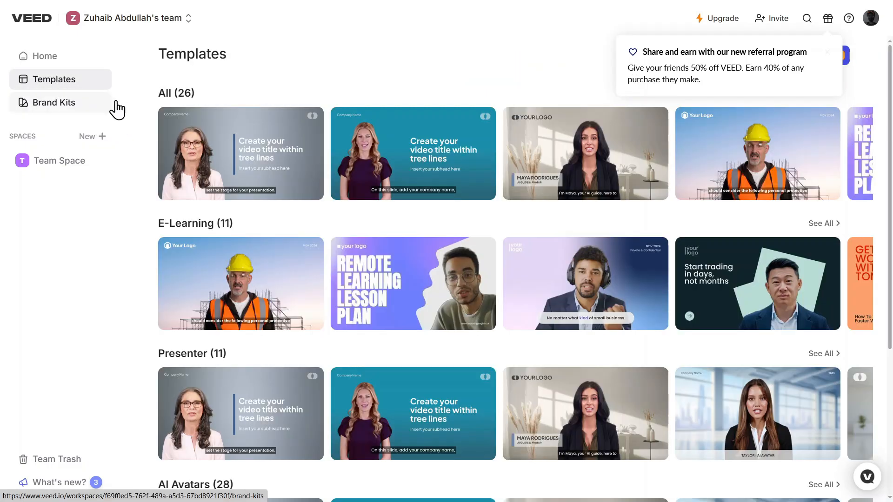
scroll(down, 3)
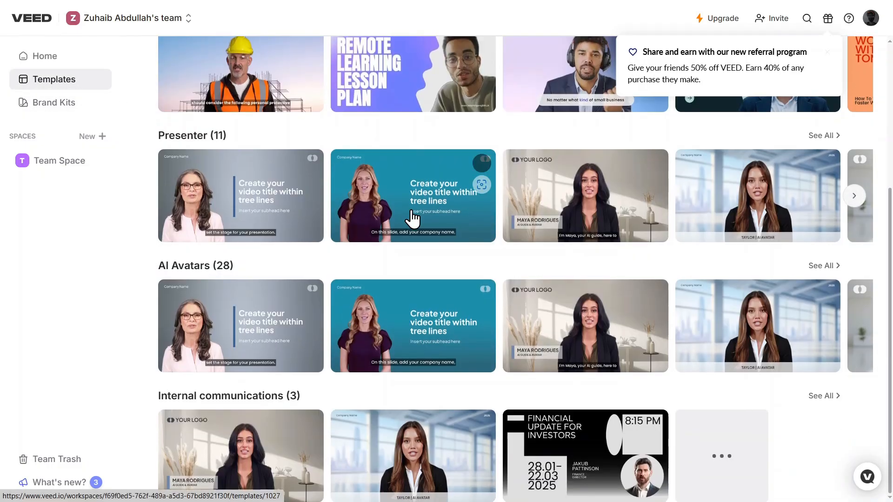
click(45, 56)
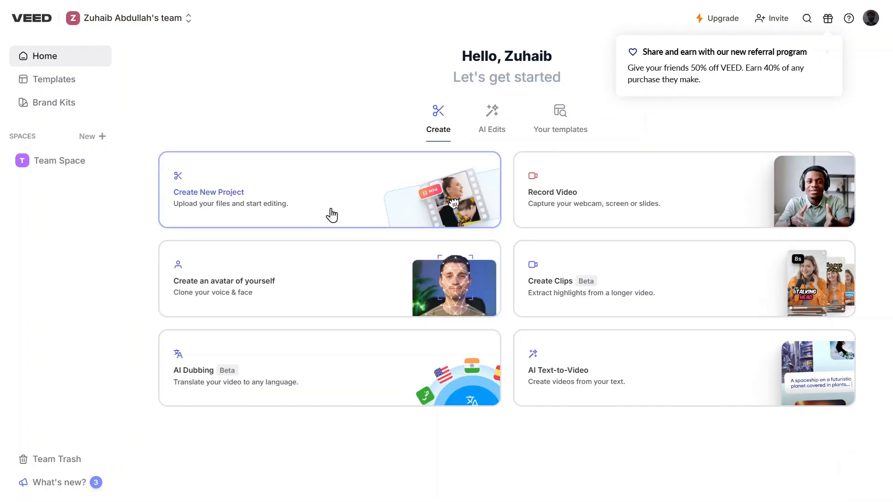
- Create a new project and dismiss its starter dialog
click(328, 190)
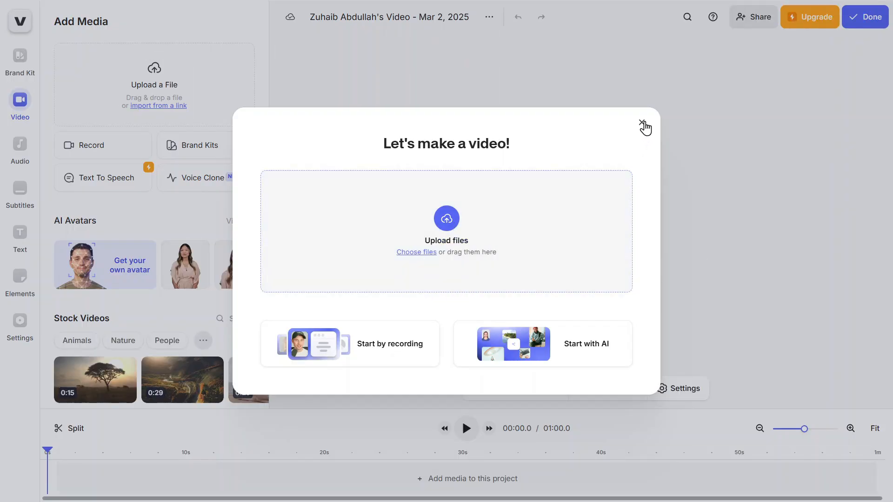
click(645, 125)
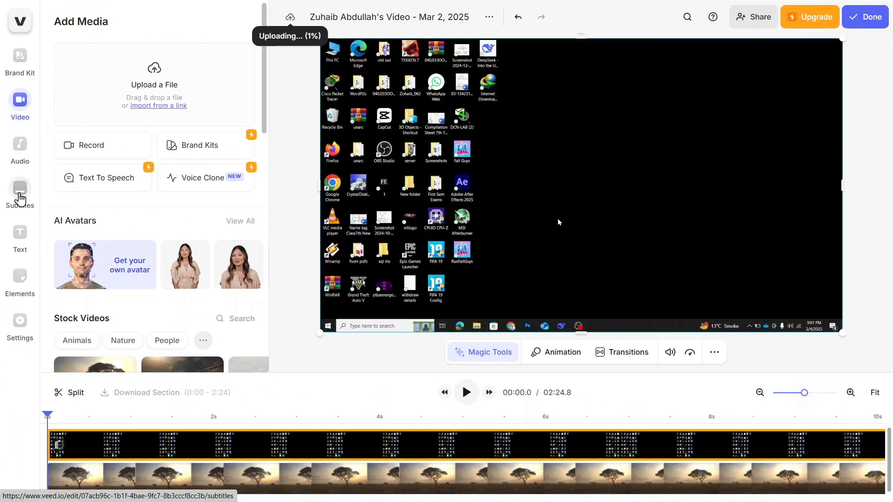
- Set up auto-subtitles with the screen recording chosen as the clip to transcribe
click(20, 188)
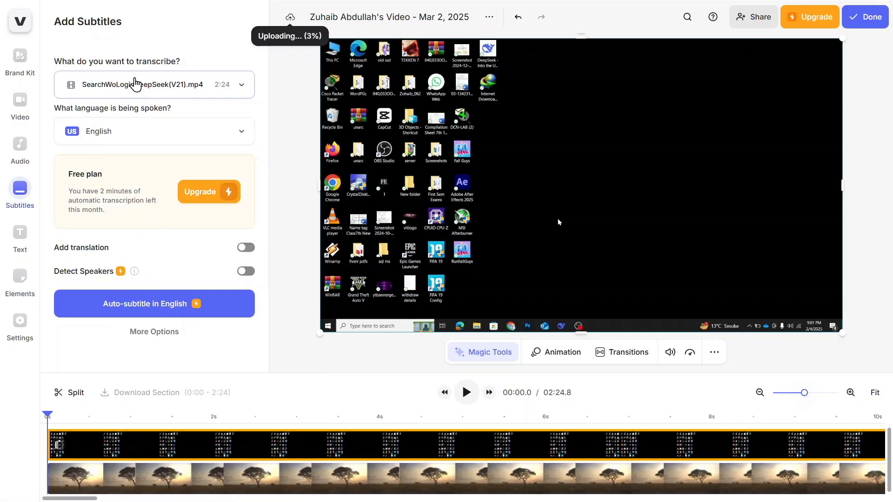
click(154, 85)
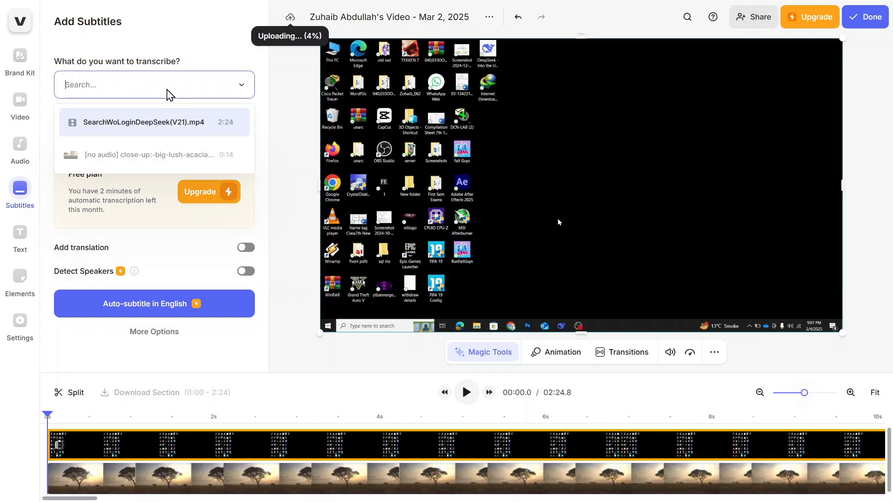
click(143, 122)
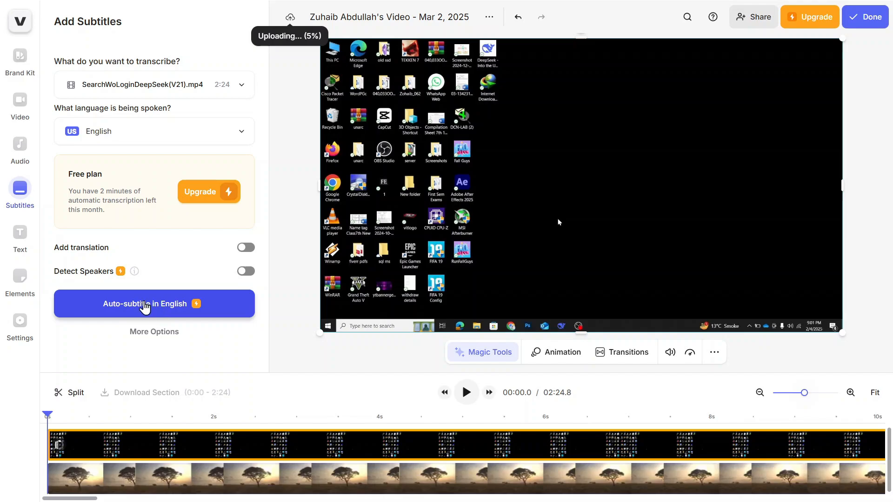
mouse_move(126, 309)
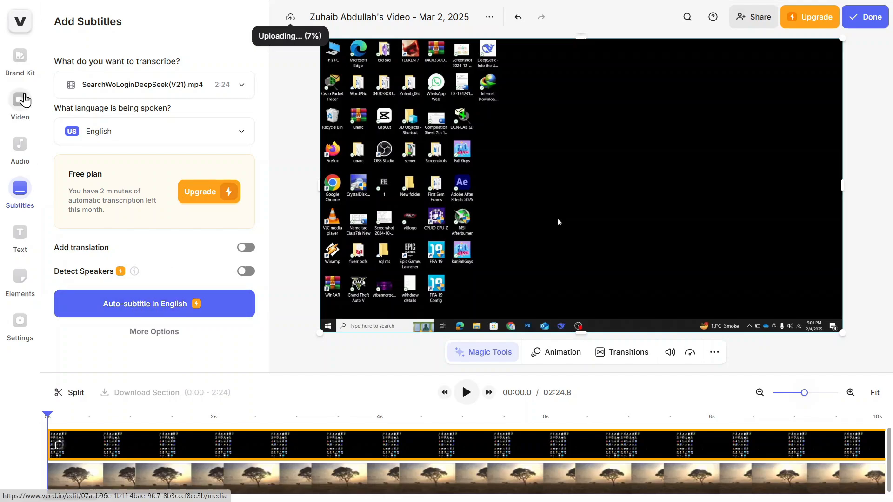
- Show the acacia clip's Edit Video panel and browse its Magic Tools
click(19, 105)
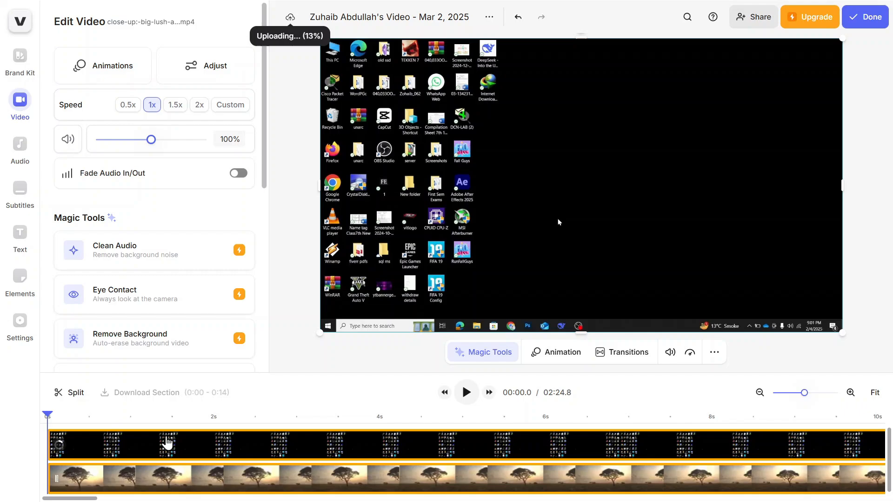
scroll(down, 3)
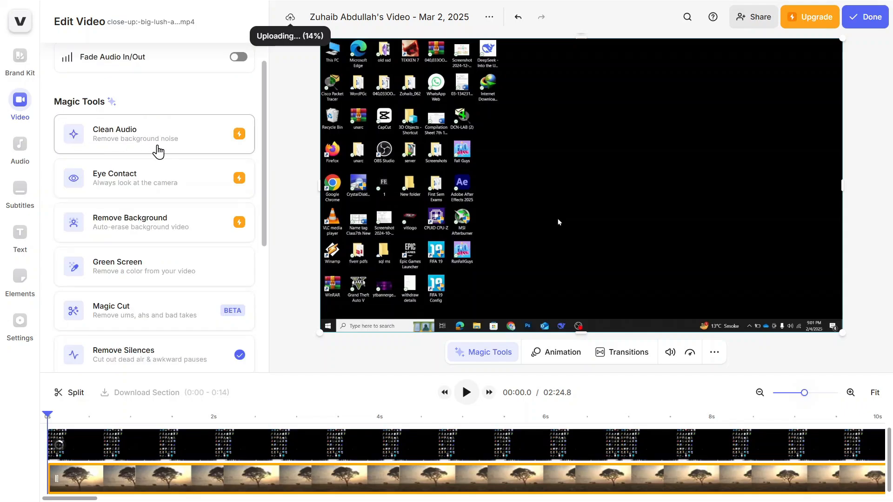
mouse_move(125, 188)
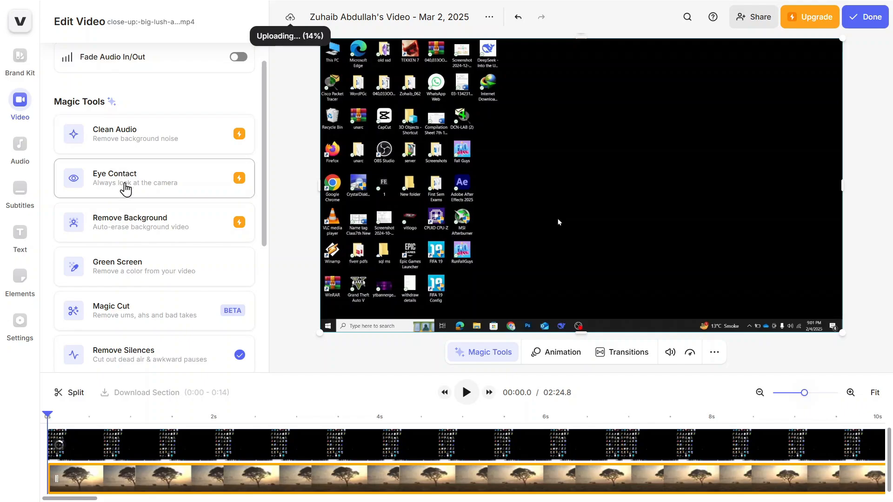
mouse_move(178, 255)
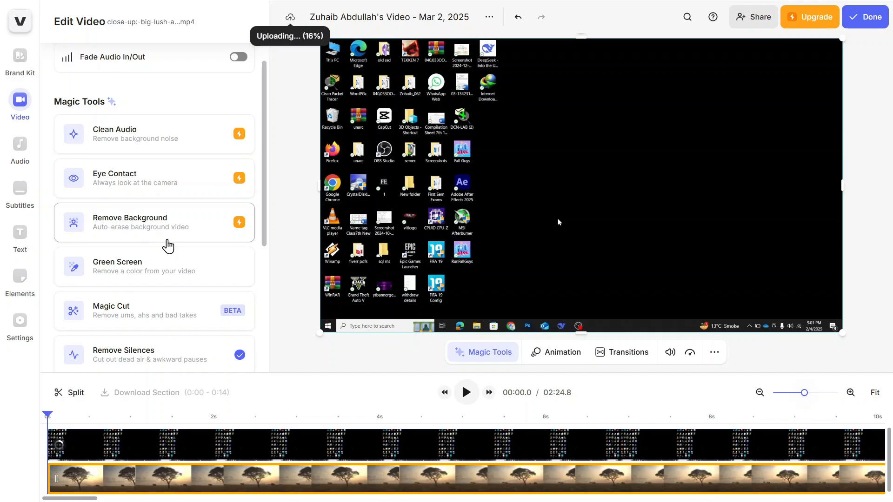
mouse_move(159, 279)
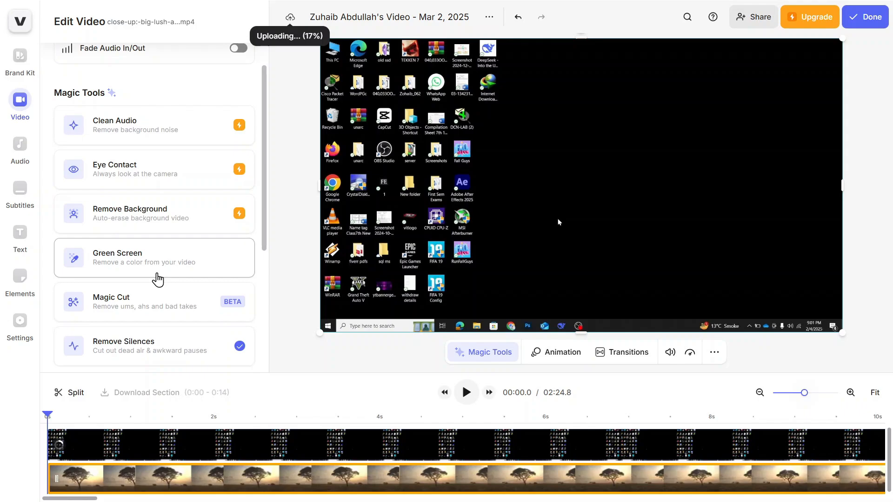
scroll(down, 3)
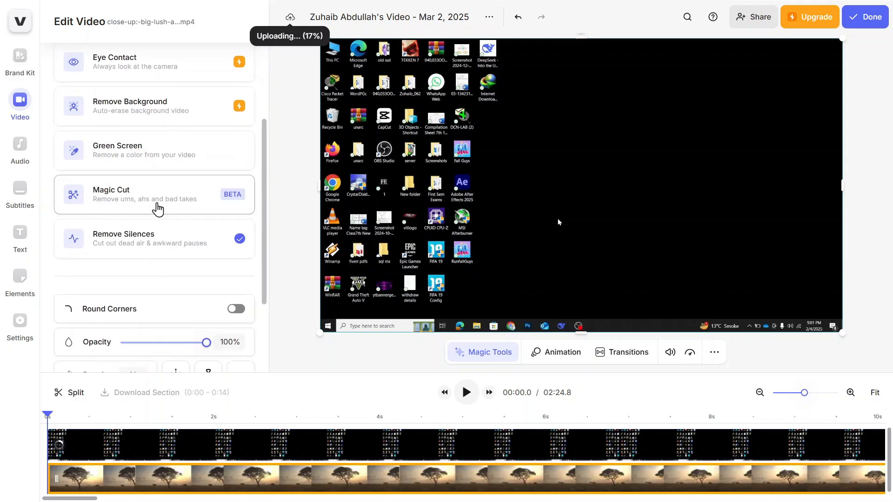
mouse_move(165, 253)
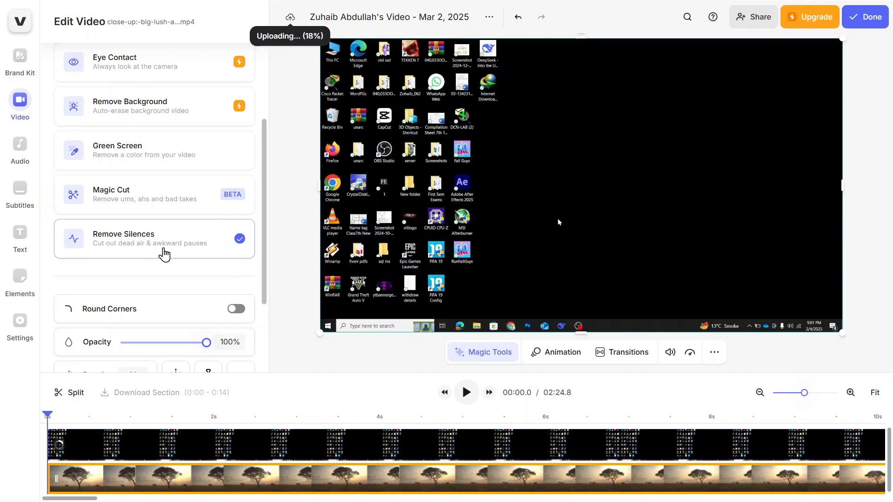
mouse_move(166, 254)
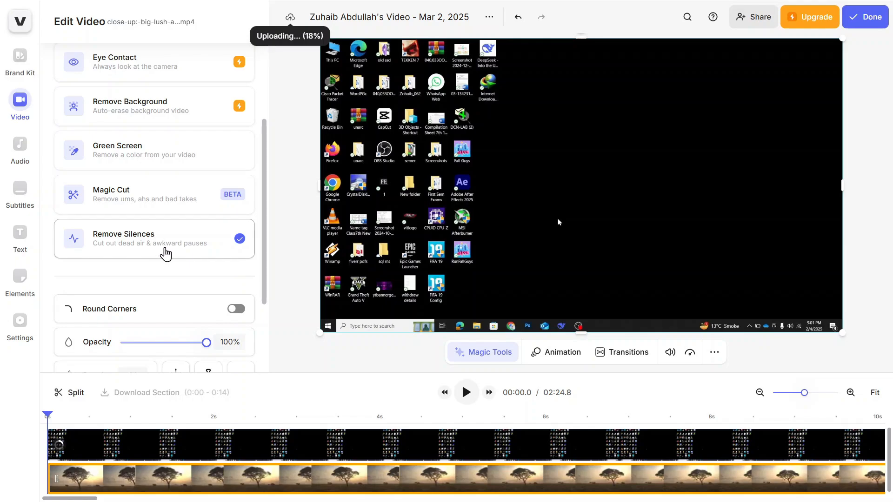
mouse_move(209, 470)
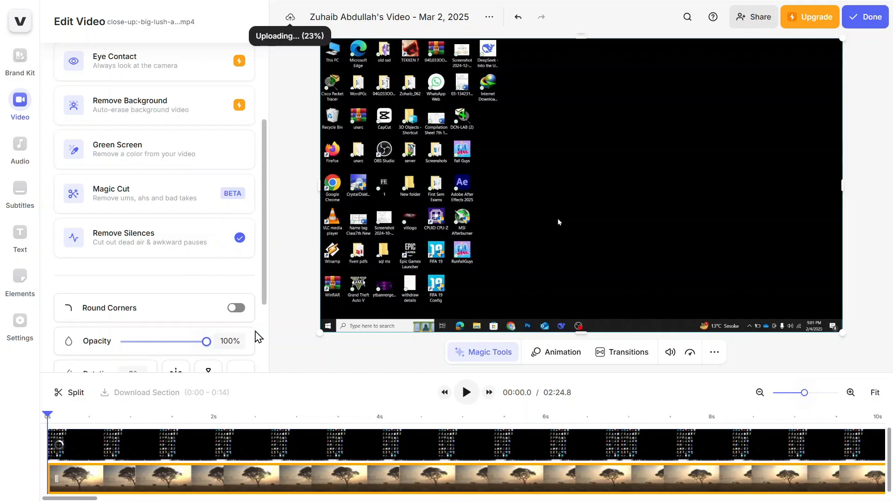
scroll(down, 3)
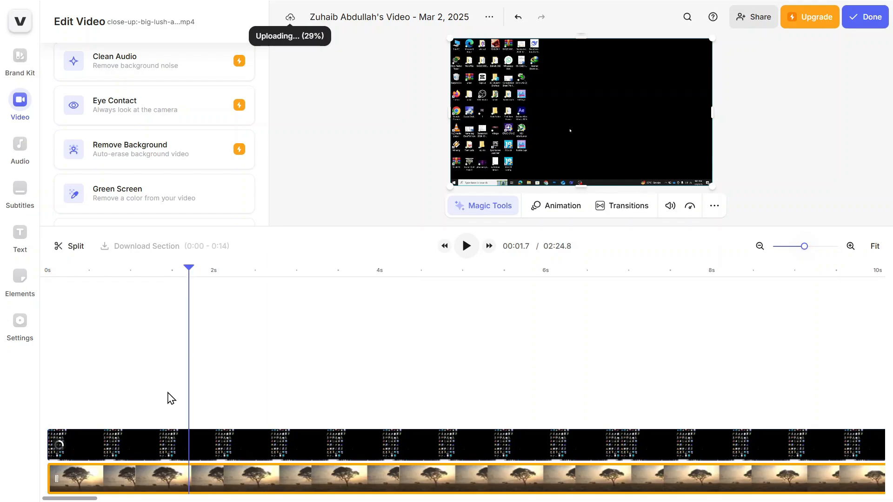
mouse_move(206, 485)
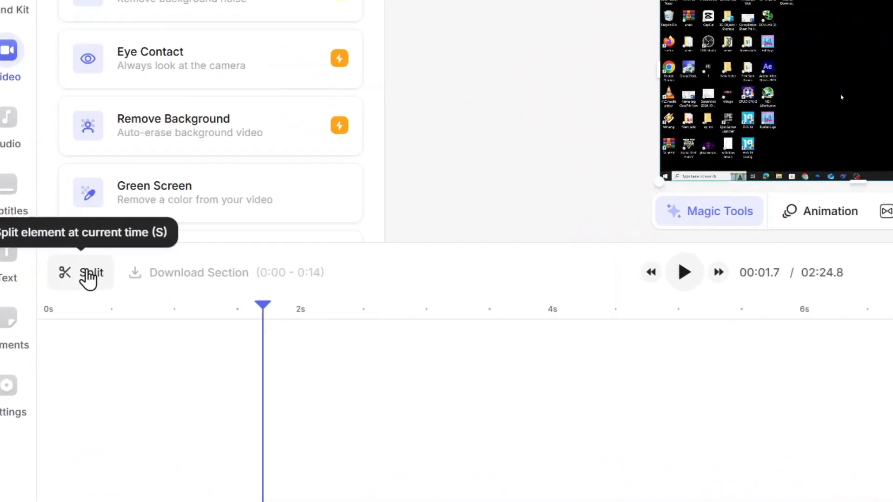
- Split the savanna clip at the playhead and bring up options for the short first piece
click(80, 273)
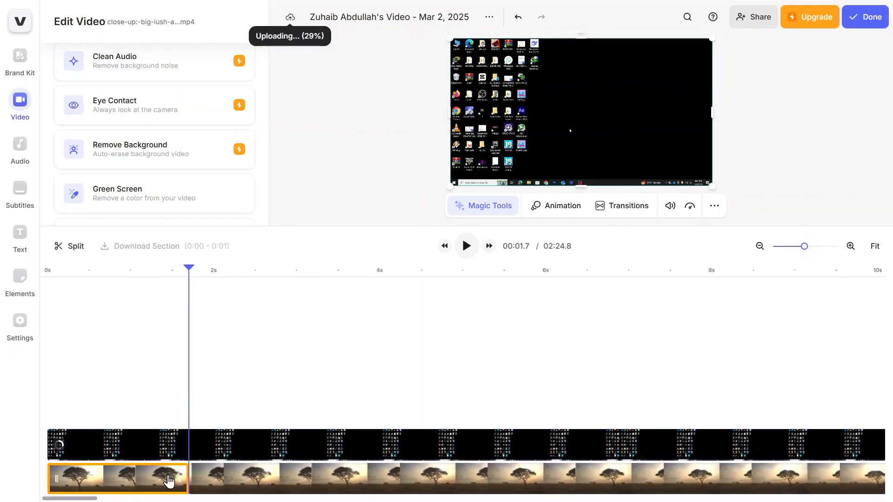
right_click(168, 477)
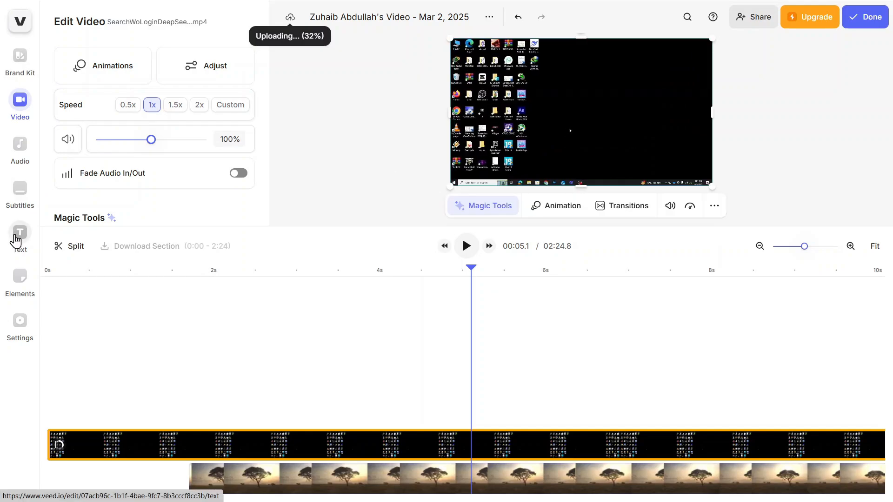
- Add a Headline Title text layer from the Text styles at about 5 seconds
click(19, 234)
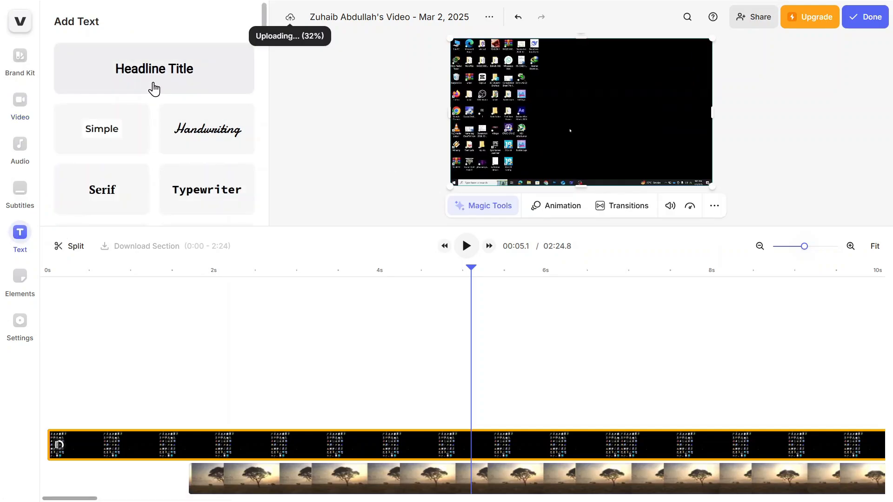
click(153, 68)
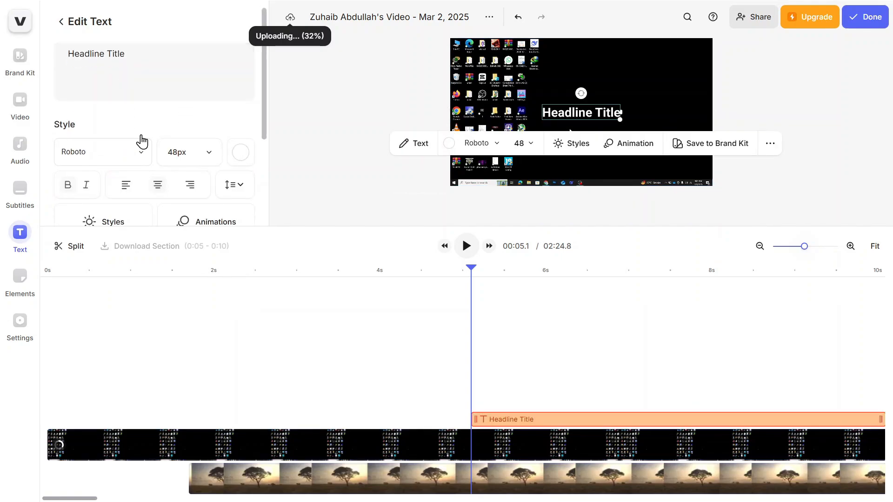
click(205, 115)
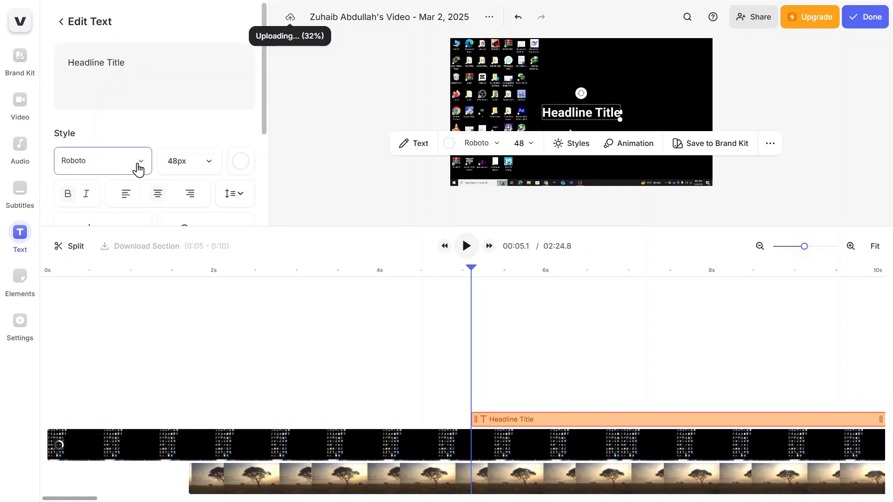
click(102, 161)
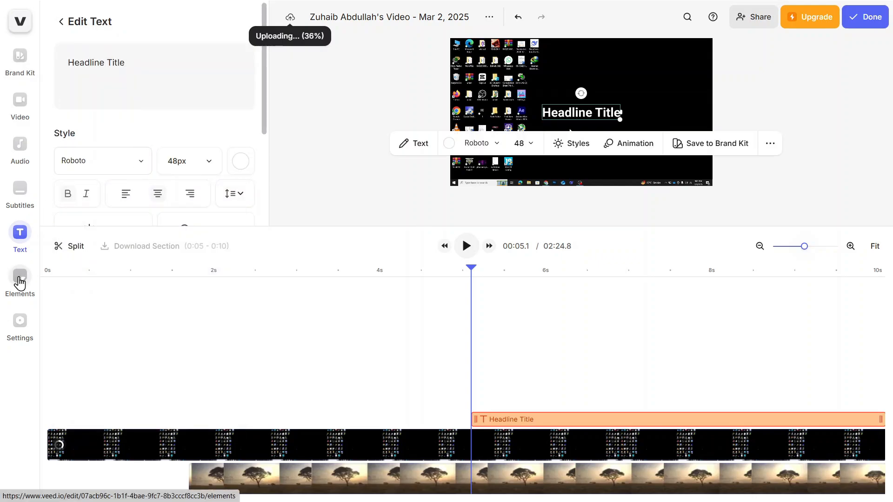
click(19, 279)
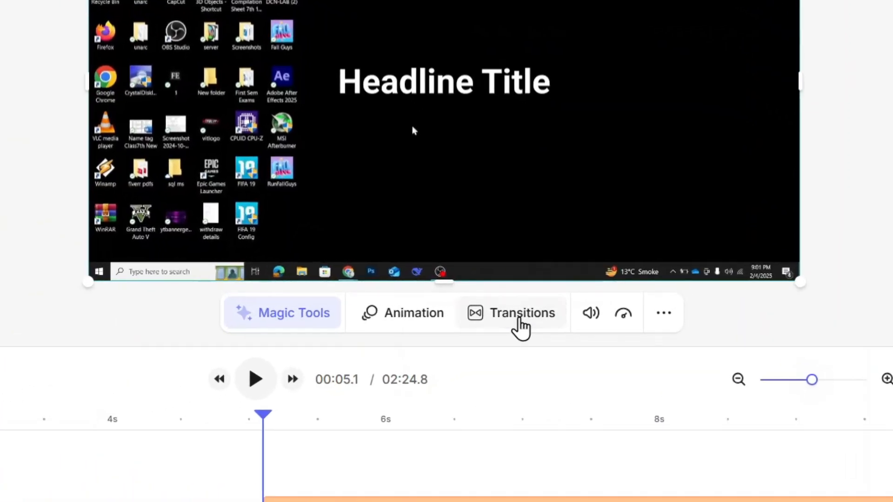
- Apply the Cross Blur transition at the junction after the screen-recording clip
click(511, 313)
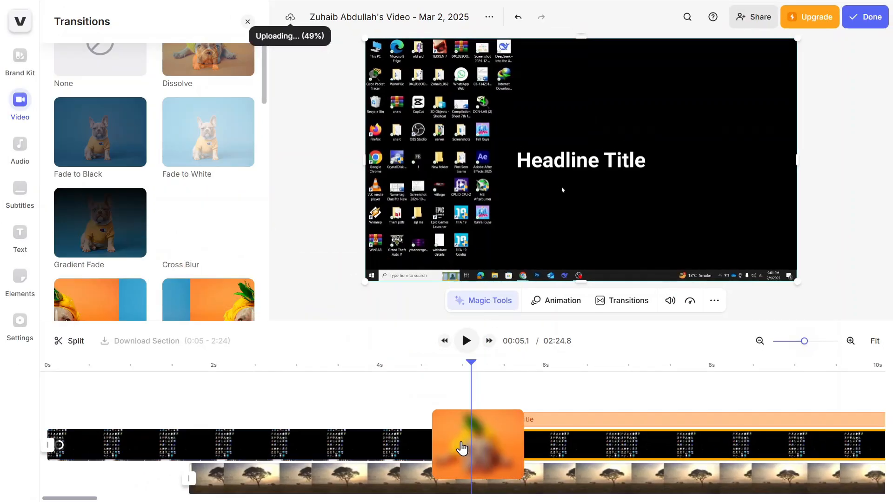
click(207, 222)
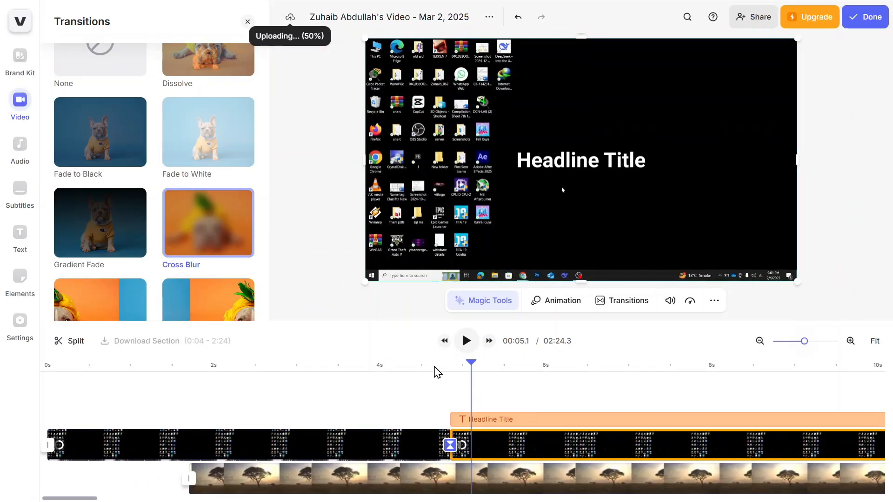
click(466, 341)
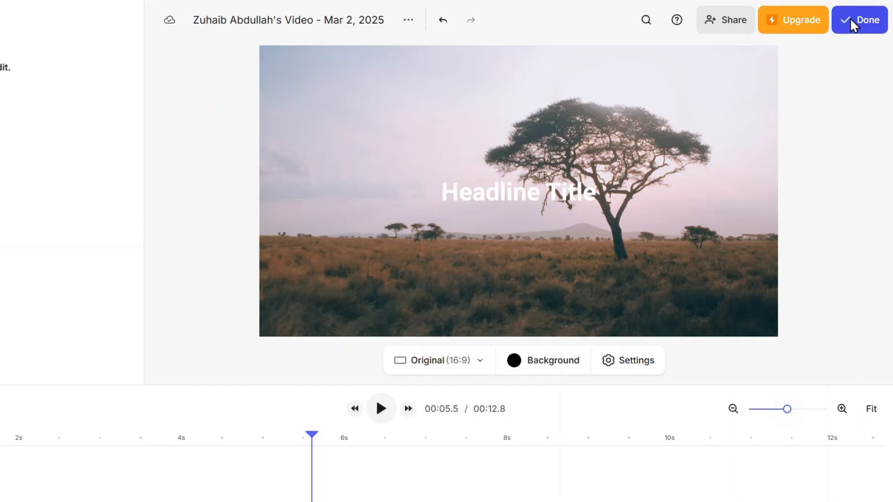
- Finish editing, choose a quality level with advanced settings, and export the video
click(864, 20)
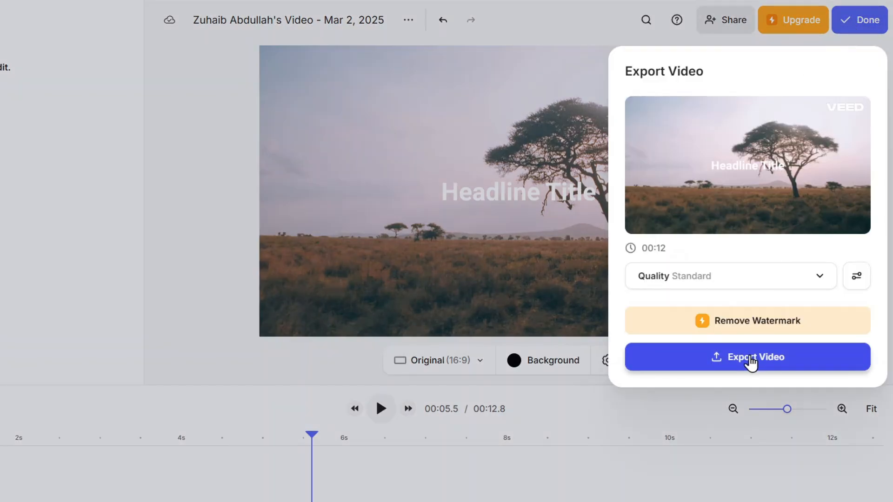
click(730, 277)
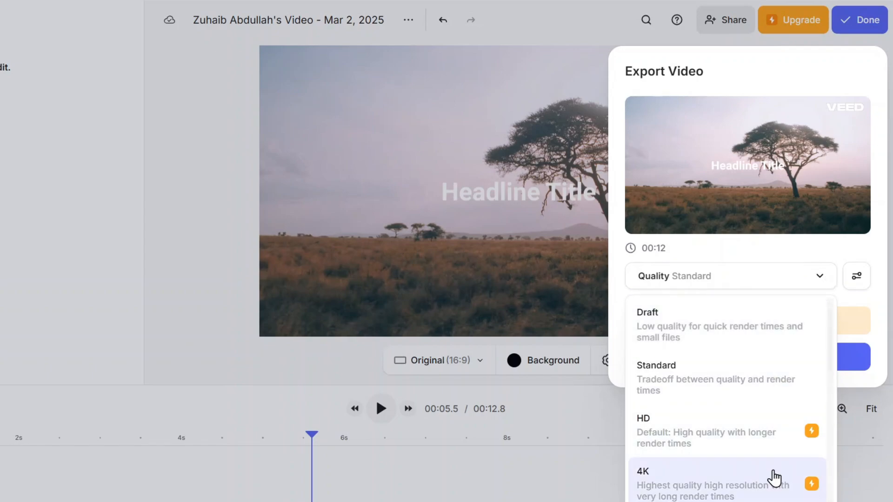
mouse_move(830, 283)
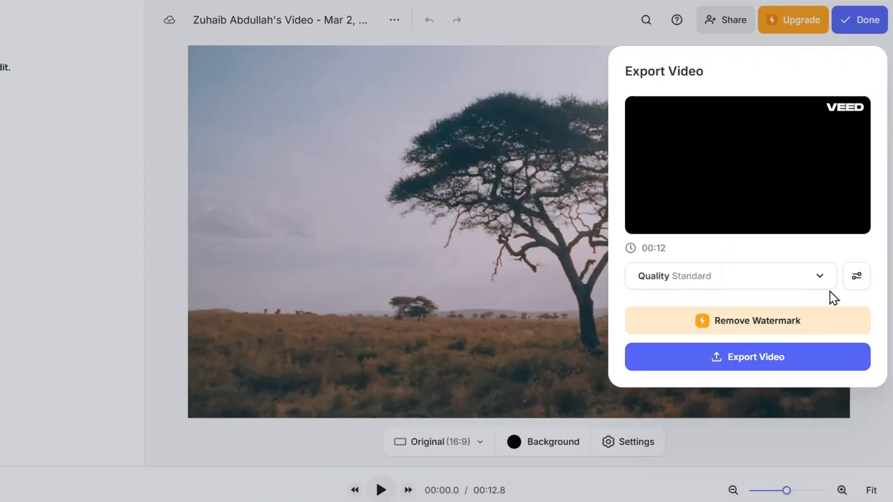
click(856, 277)
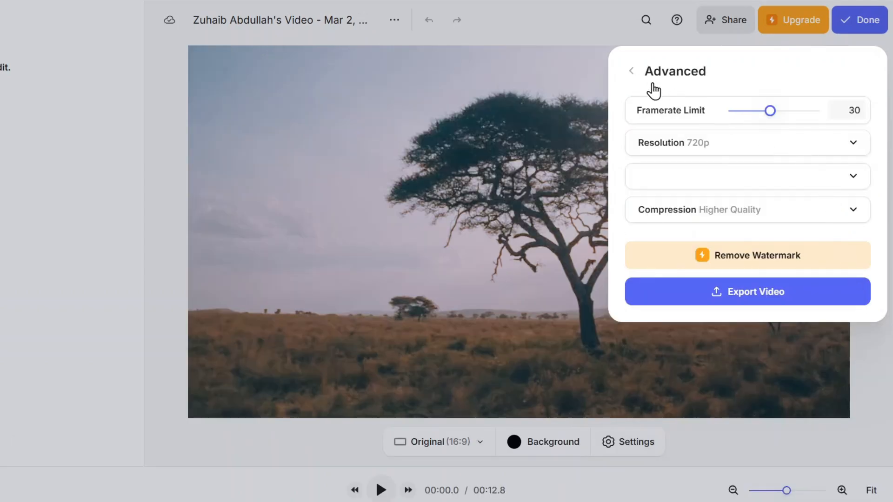
mouse_move(635, 82)
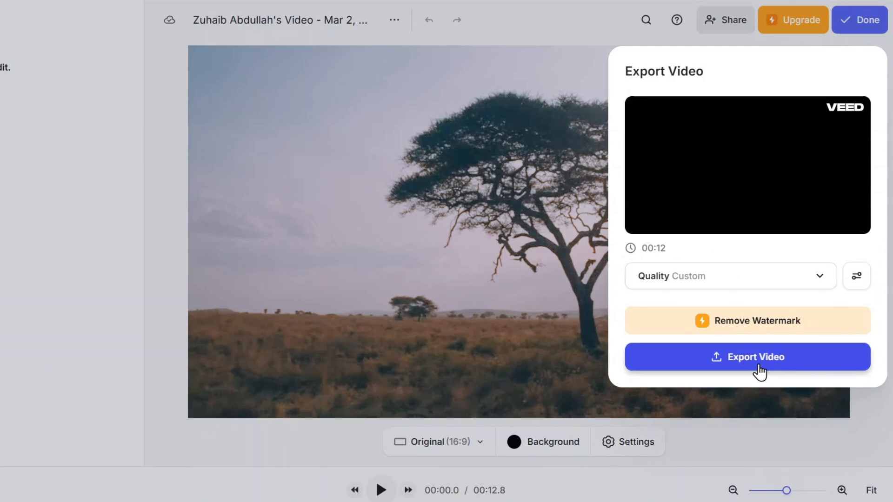
click(747, 357)
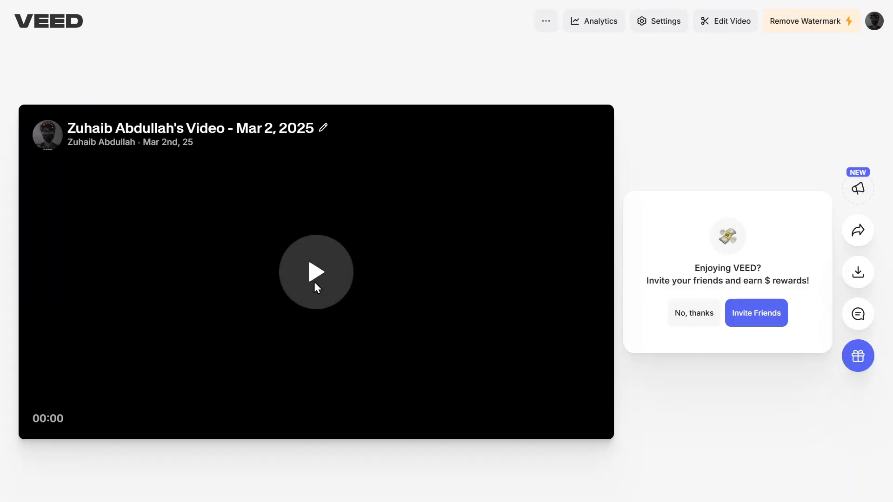
mouse_move(857, 230)
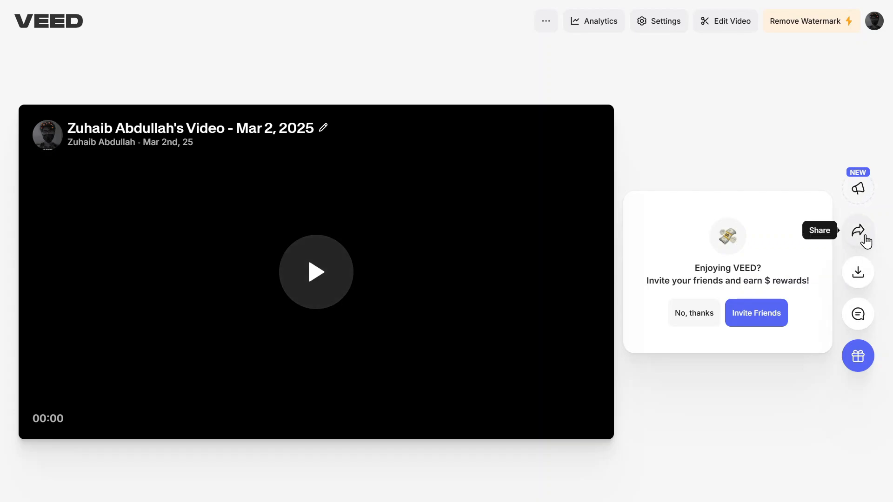
- Show the exported video's share panel with link access and social options
click(857, 229)
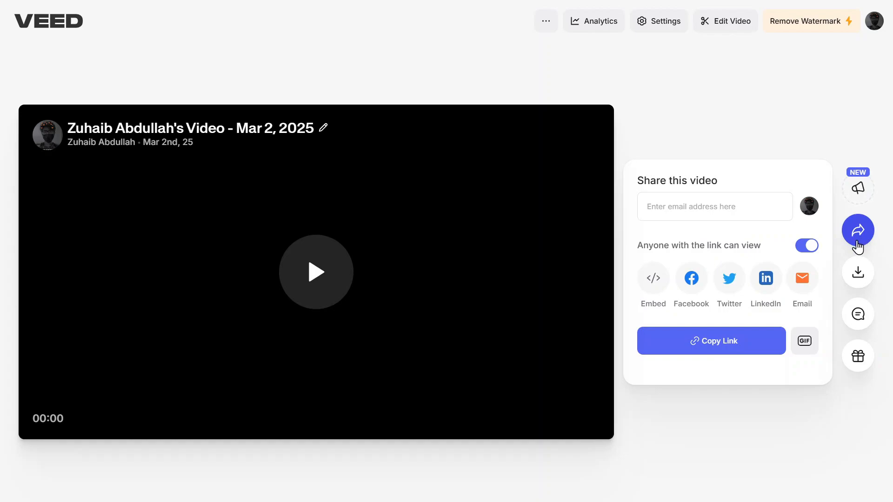
mouse_move(857, 273)
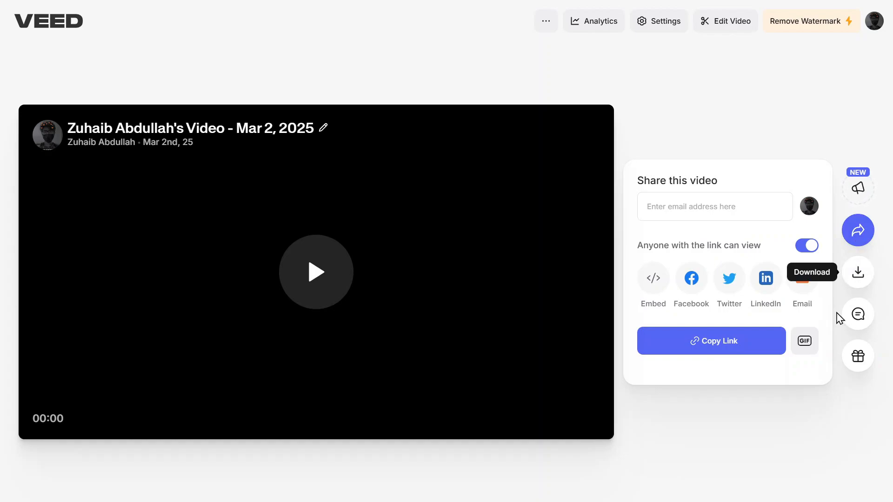
mouse_move(814, 426)
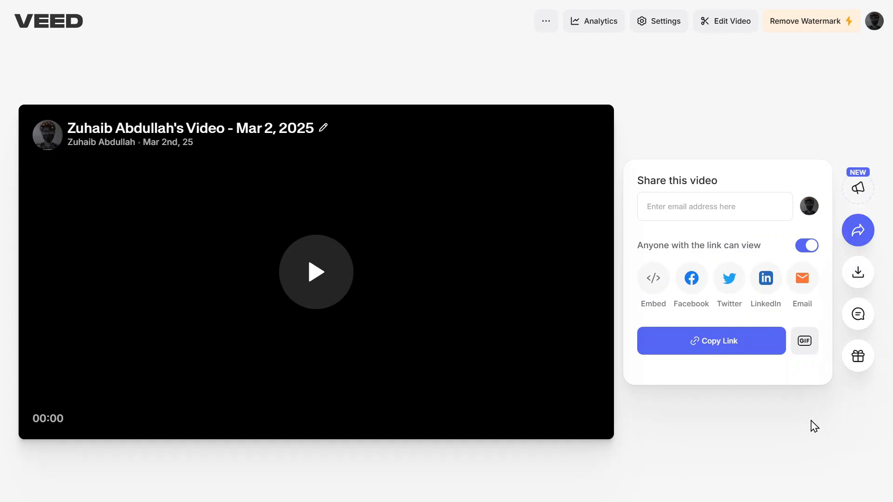
mouse_move(327, 301)
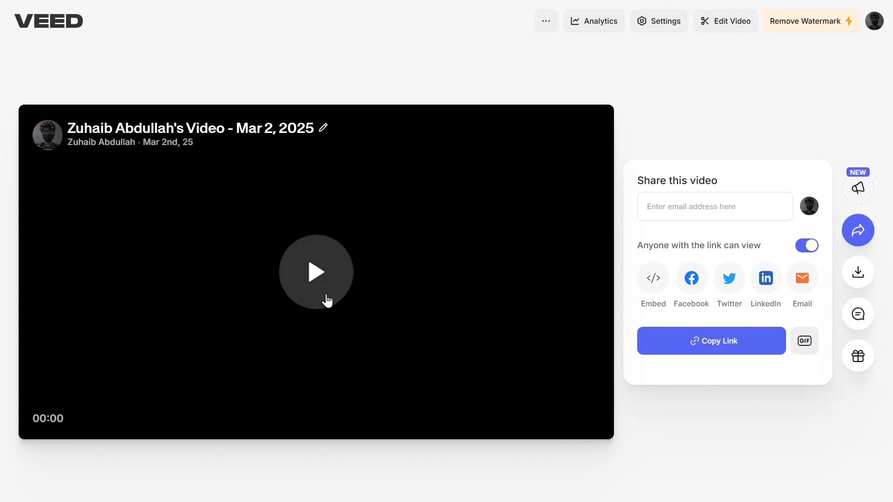